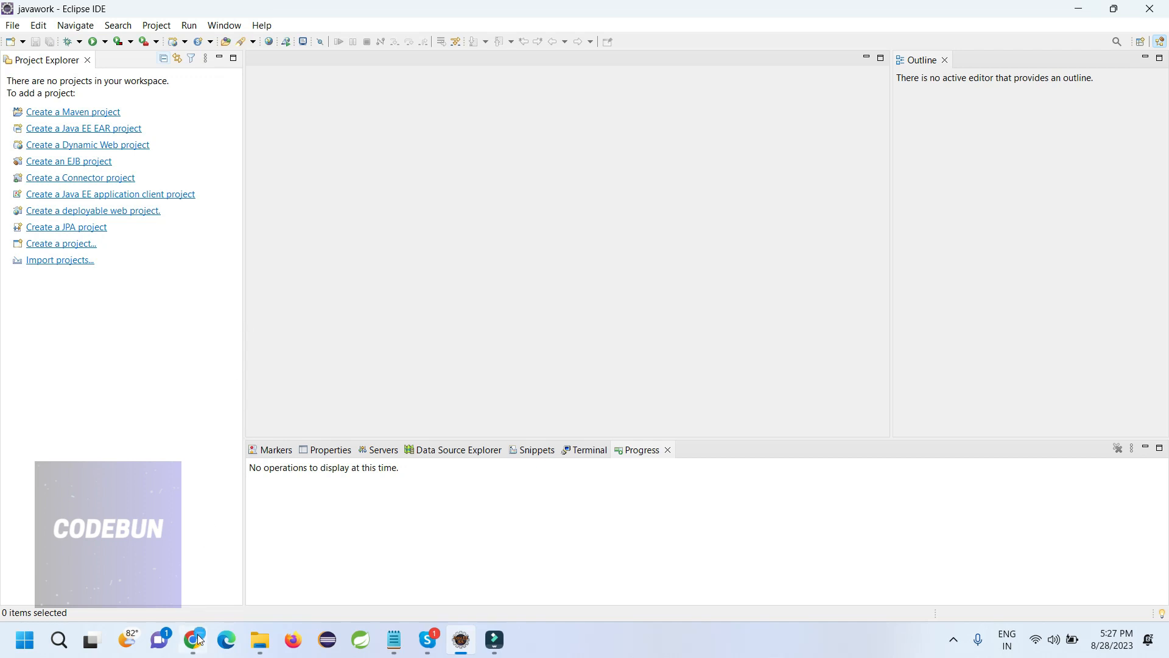
pyautogui.moveTo(322, 312)
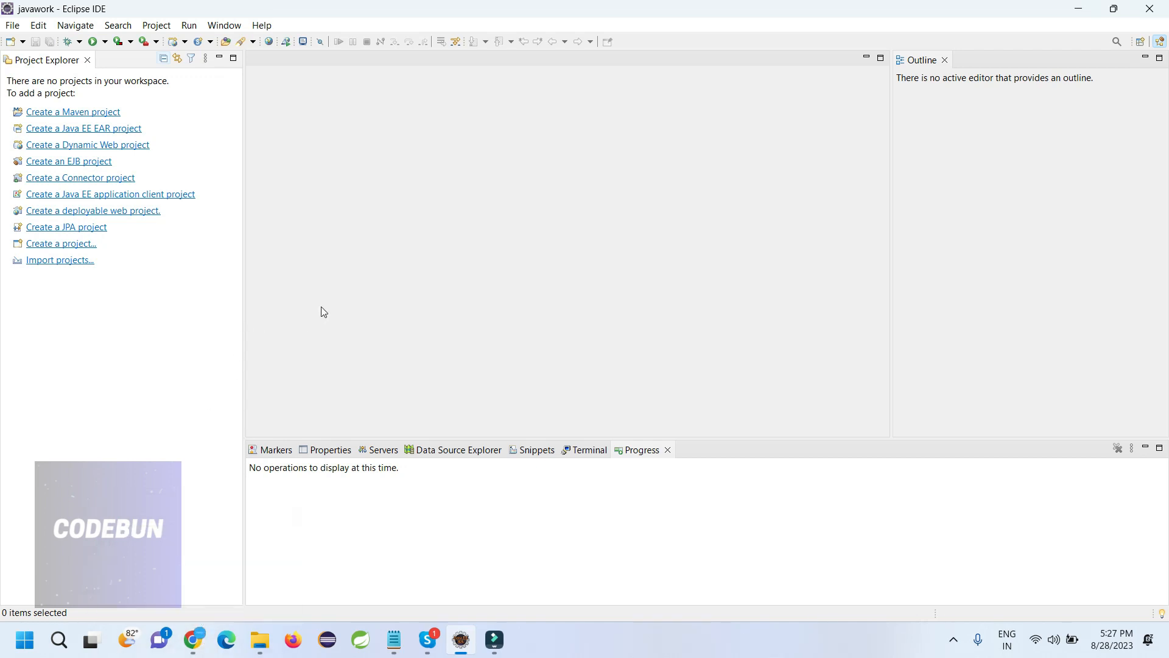
pyautogui.moveTo(209, 624)
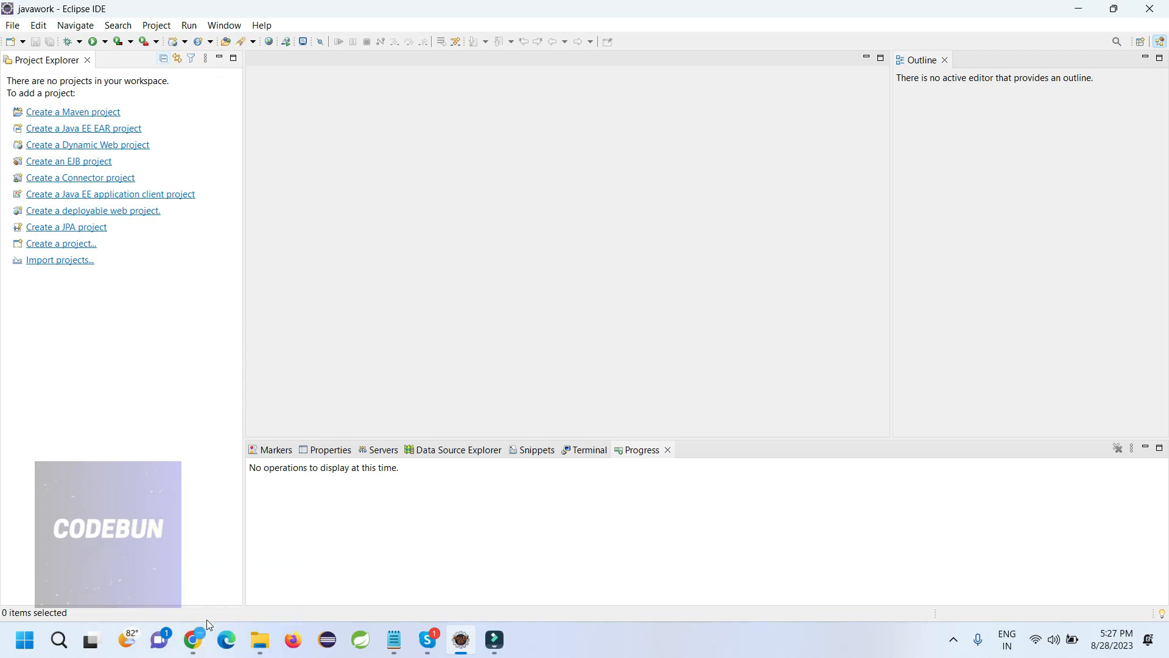
pyautogui.click(193, 639)
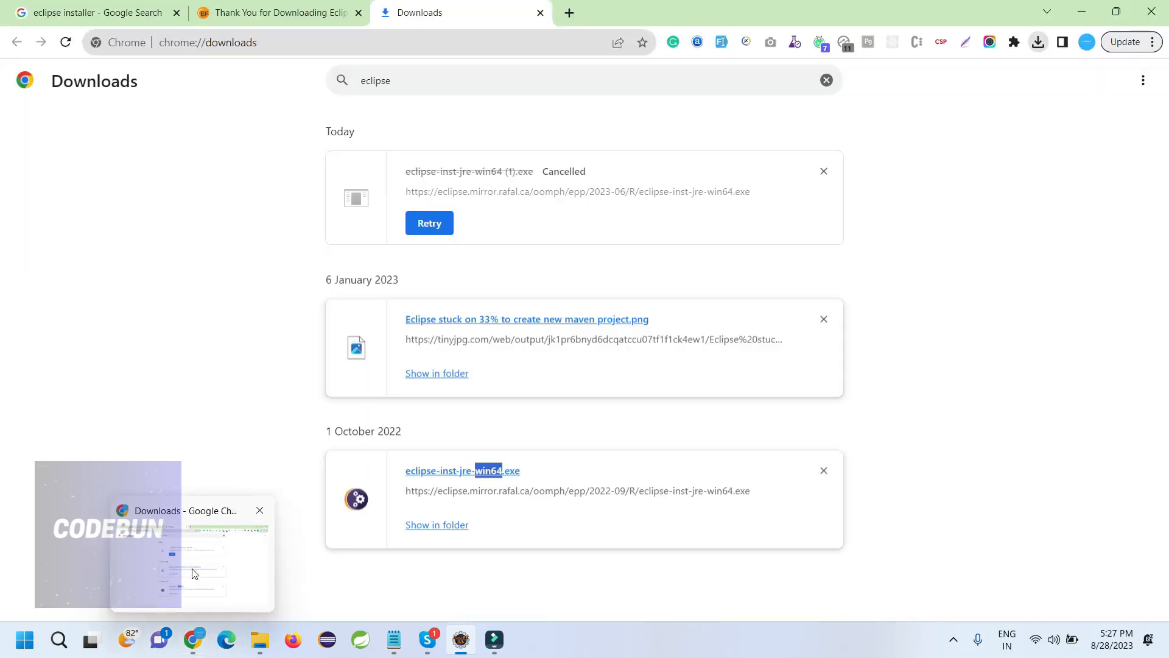
pyautogui.moveTo(207, 578)
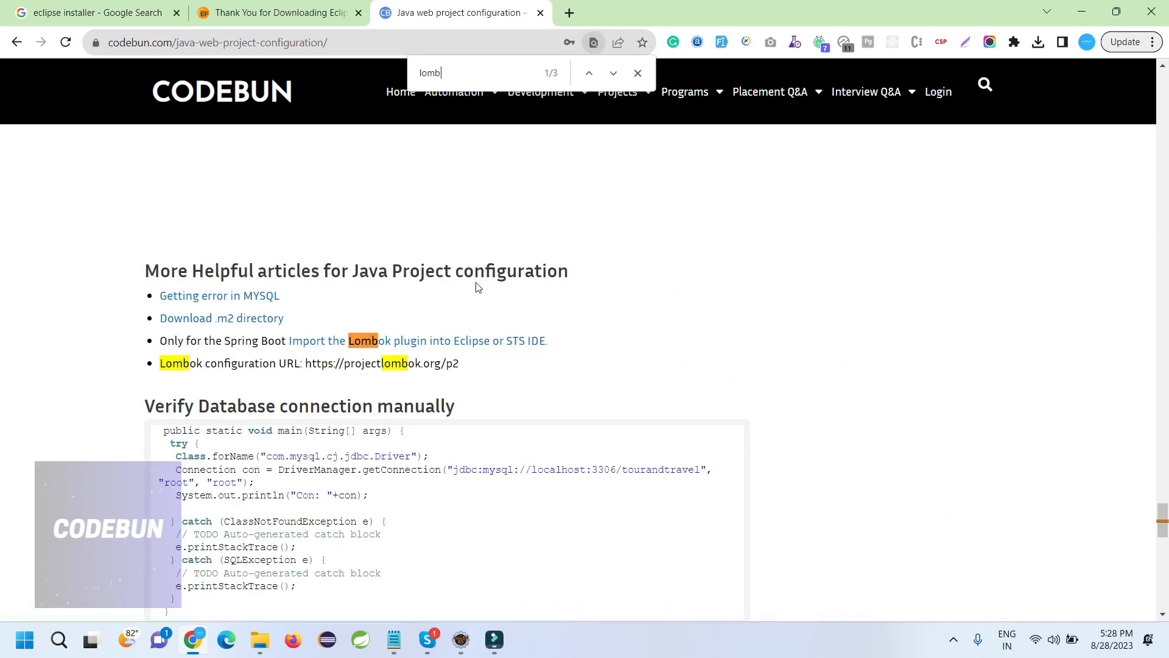
pyautogui.write('ok')
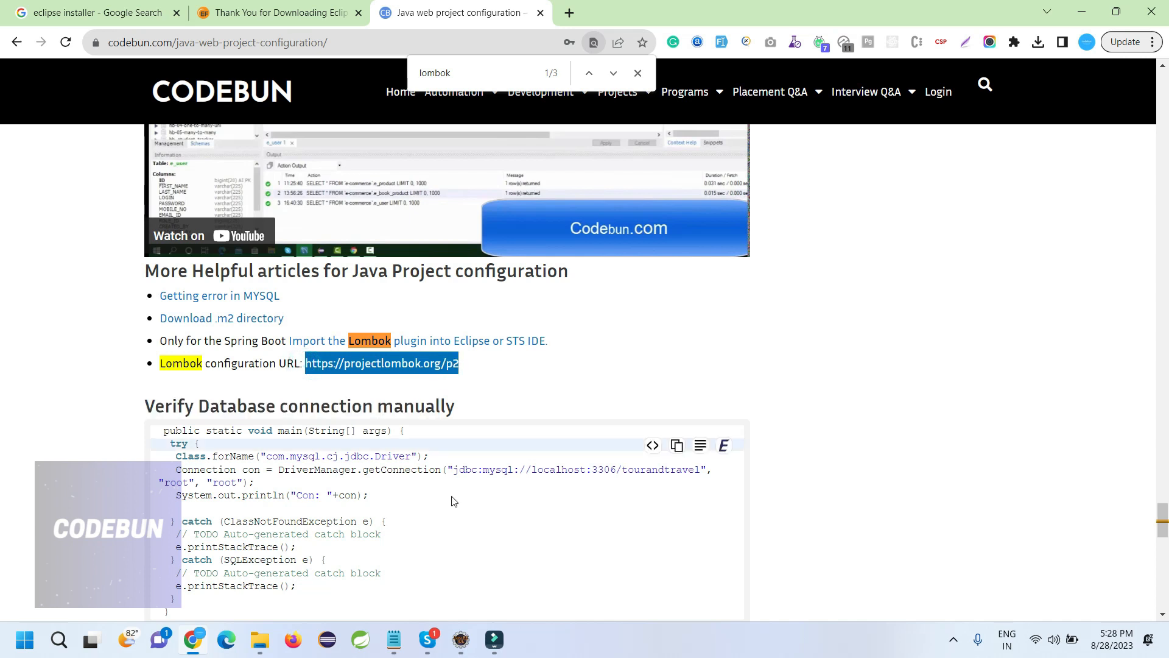
pyautogui.click(461, 640)
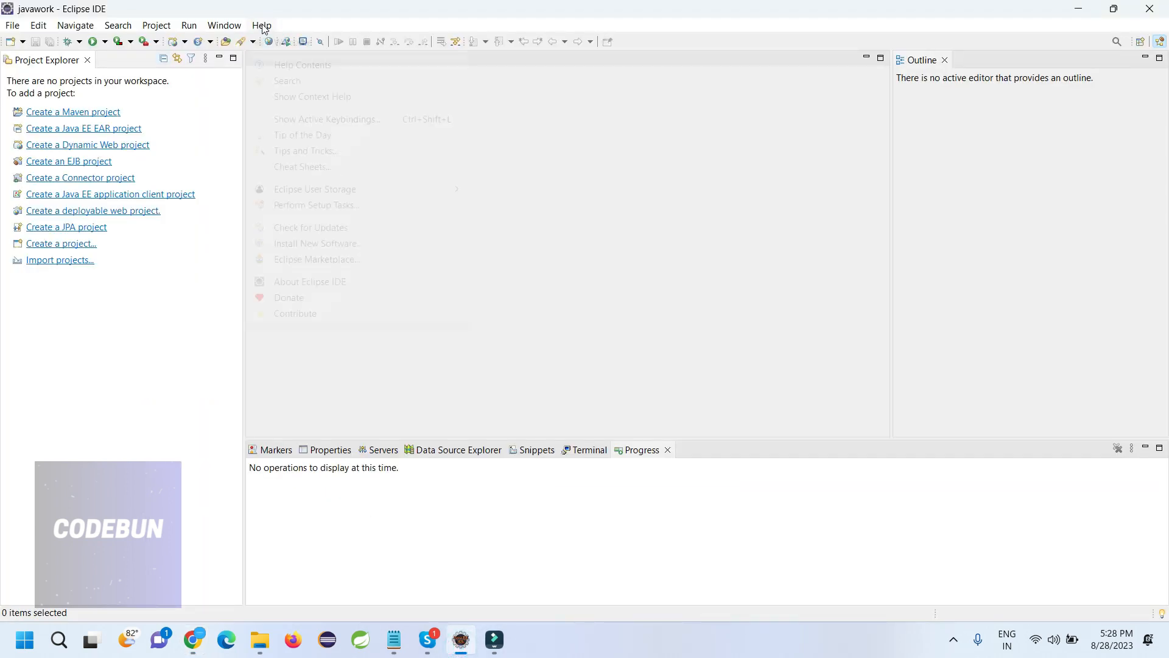
pyautogui.click(262, 25)
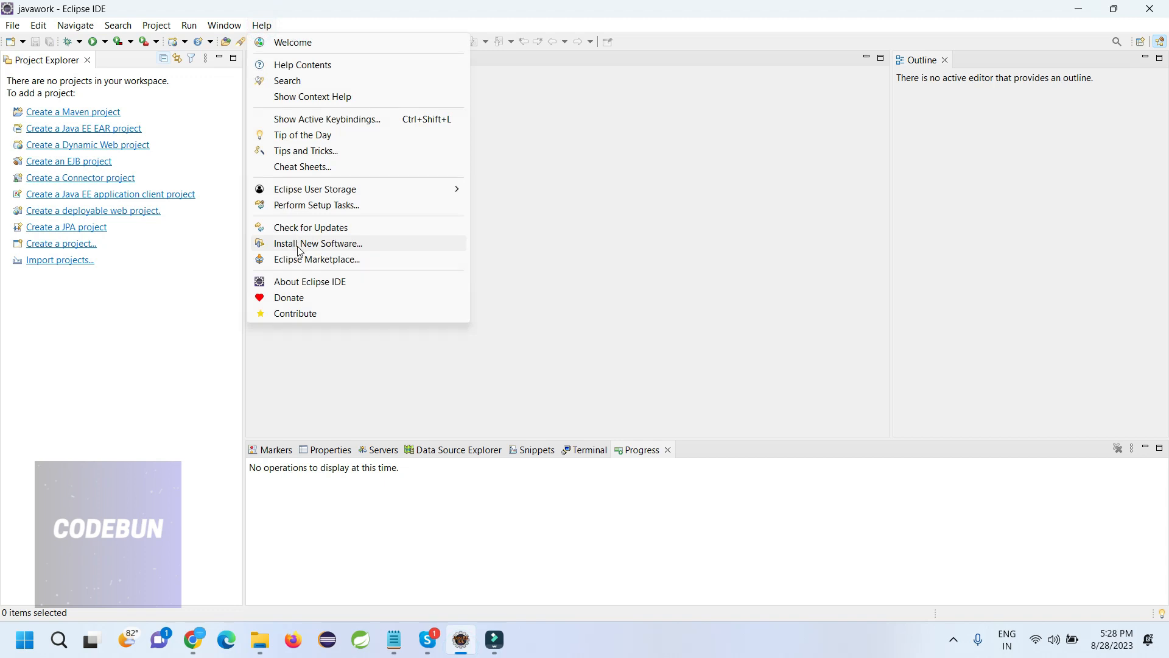
pyautogui.click(318, 243)
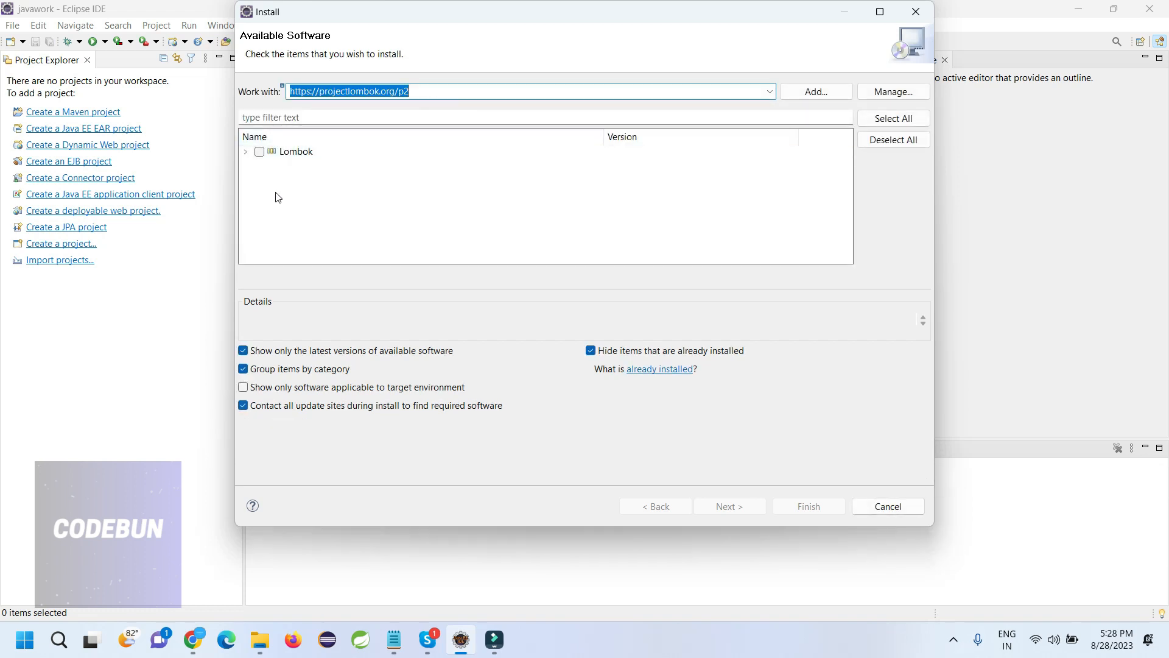
# Select Lombok 1.18.28 and continue through the installation details
pyautogui.click(259, 152)
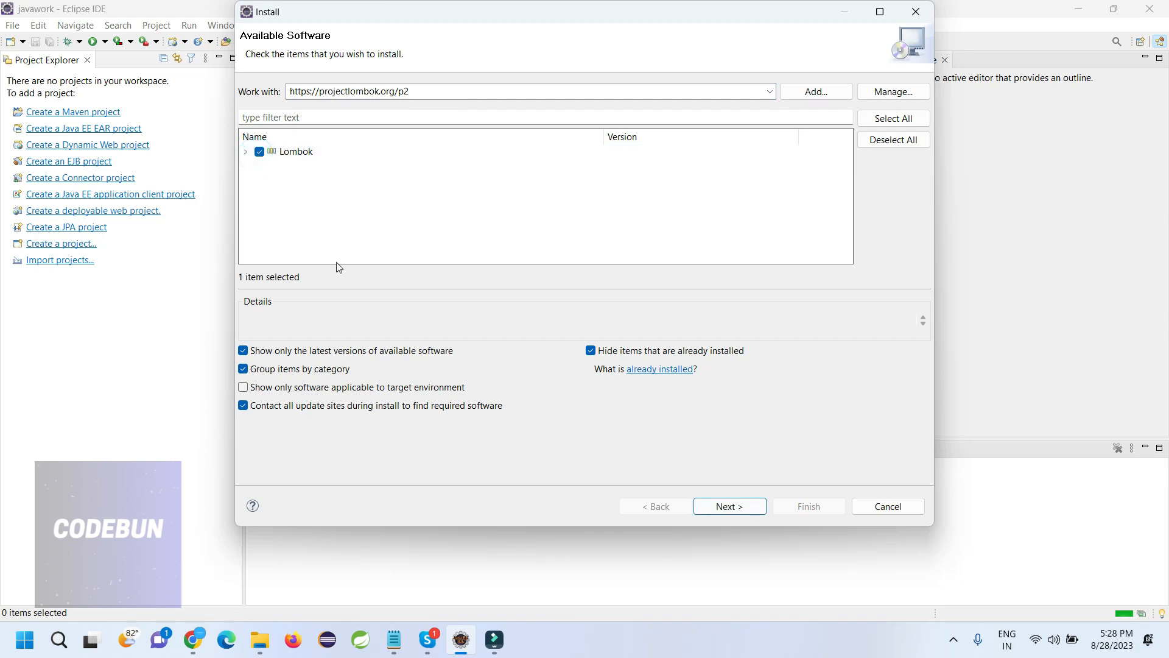
pyautogui.click(728, 506)
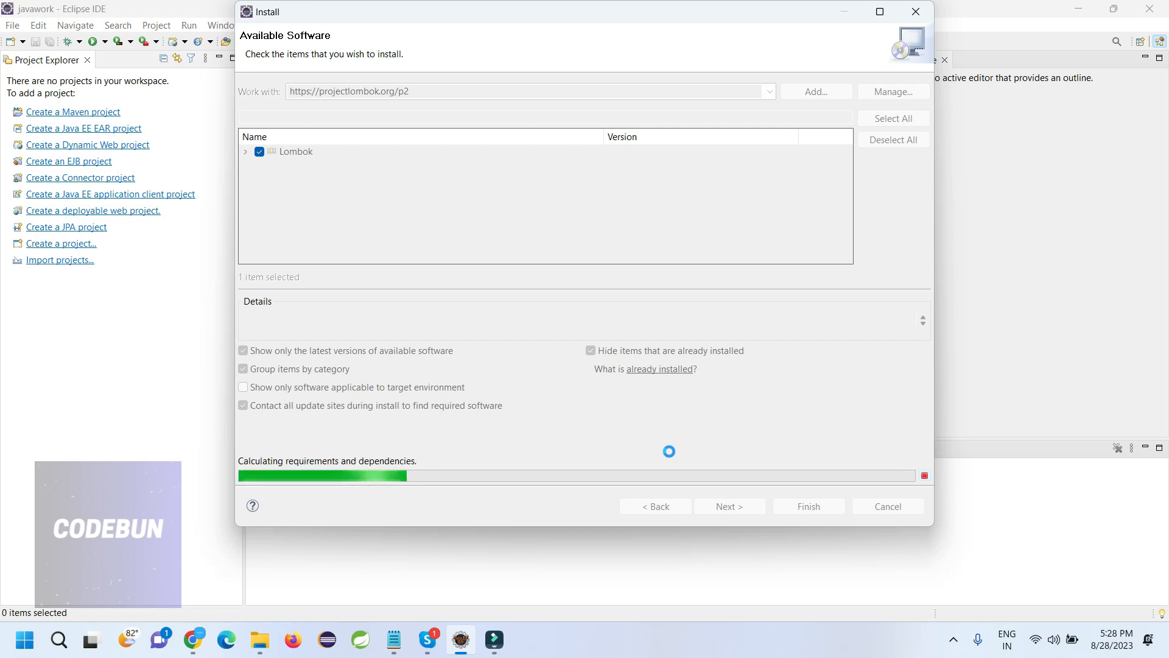
pyautogui.click(729, 505)
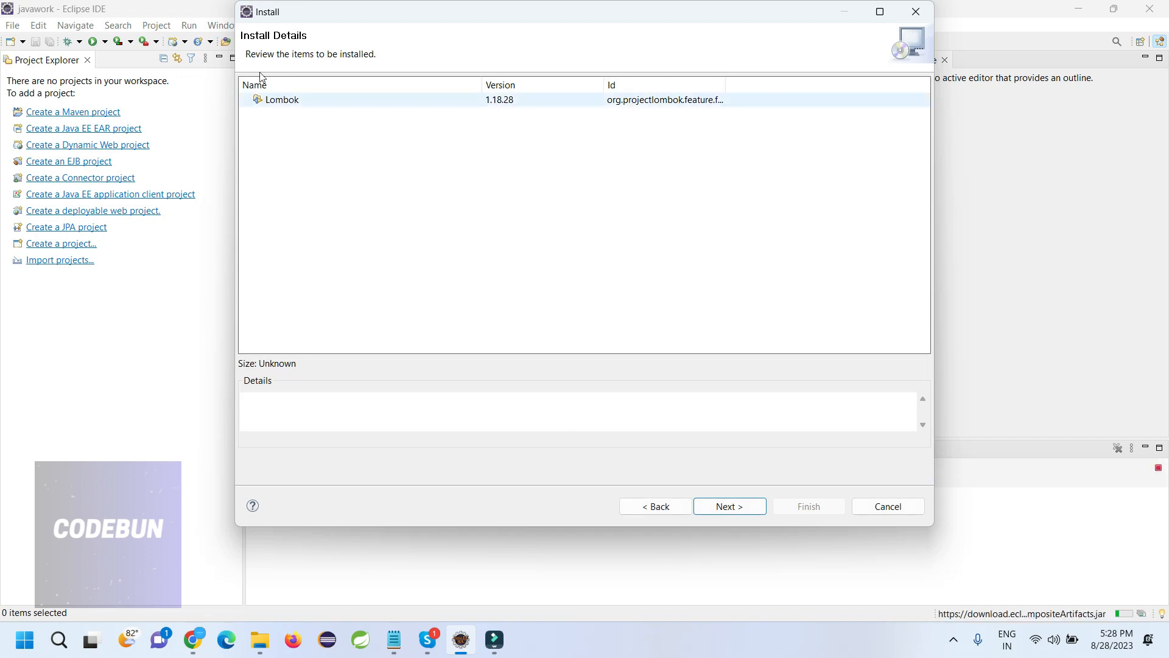
pyautogui.moveTo(275, 110)
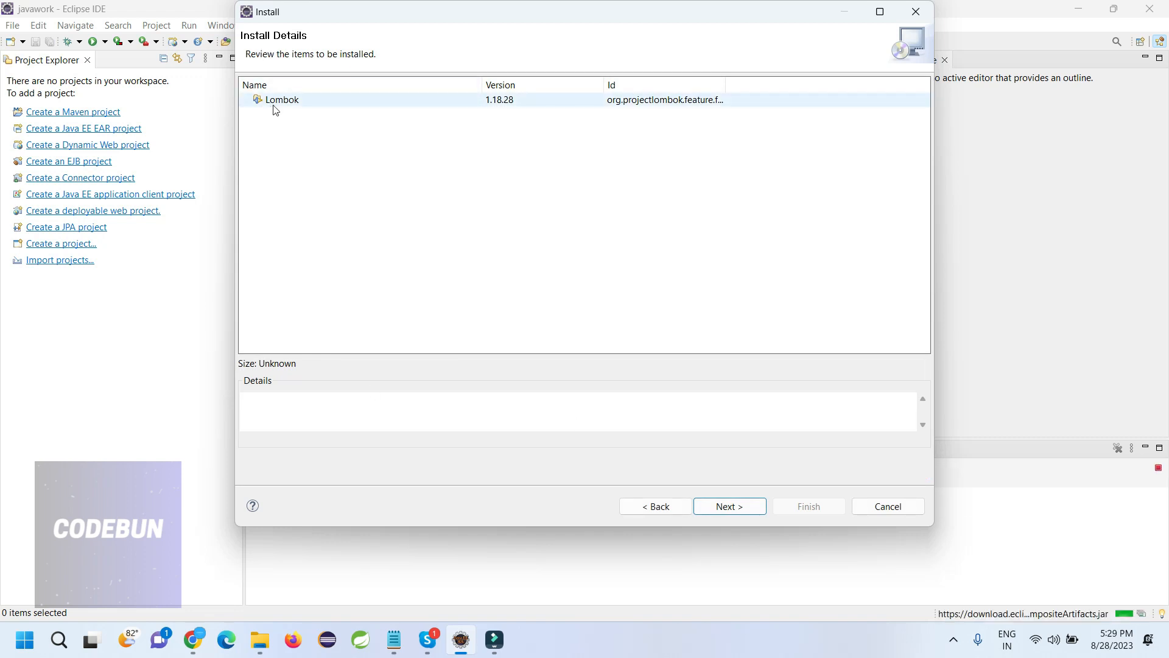
# Accept the Lombok license terms and finish the wizard to begin installing
pyautogui.click(728, 505)
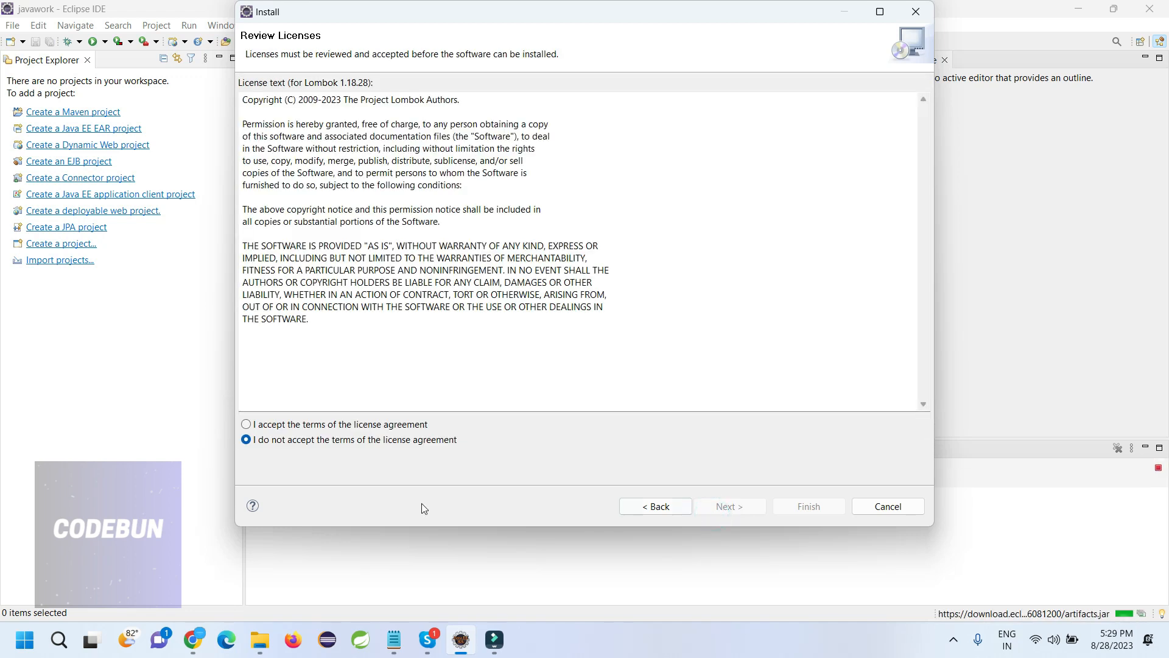
pyautogui.click(246, 424)
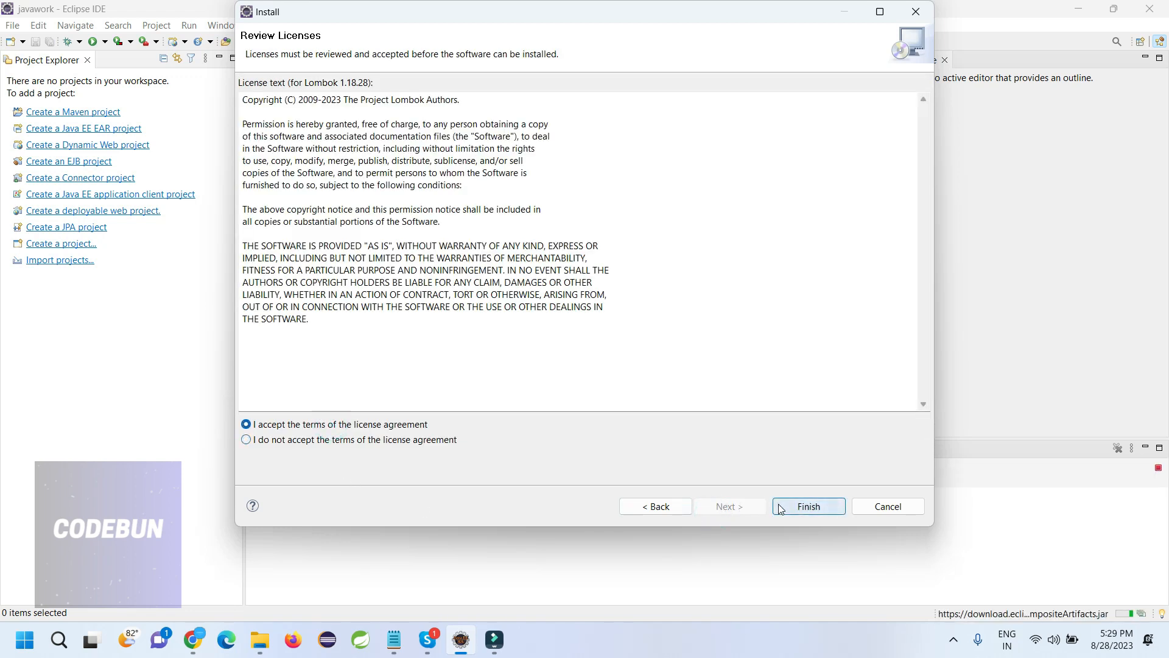
pyautogui.click(808, 506)
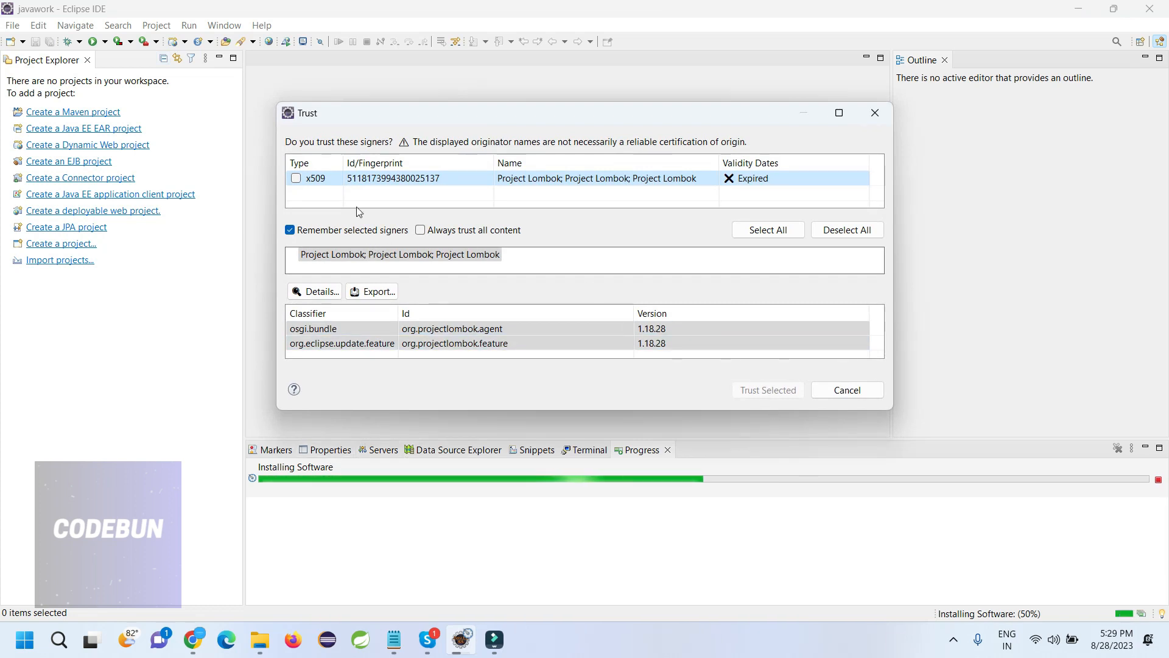
pyautogui.moveTo(767, 229)
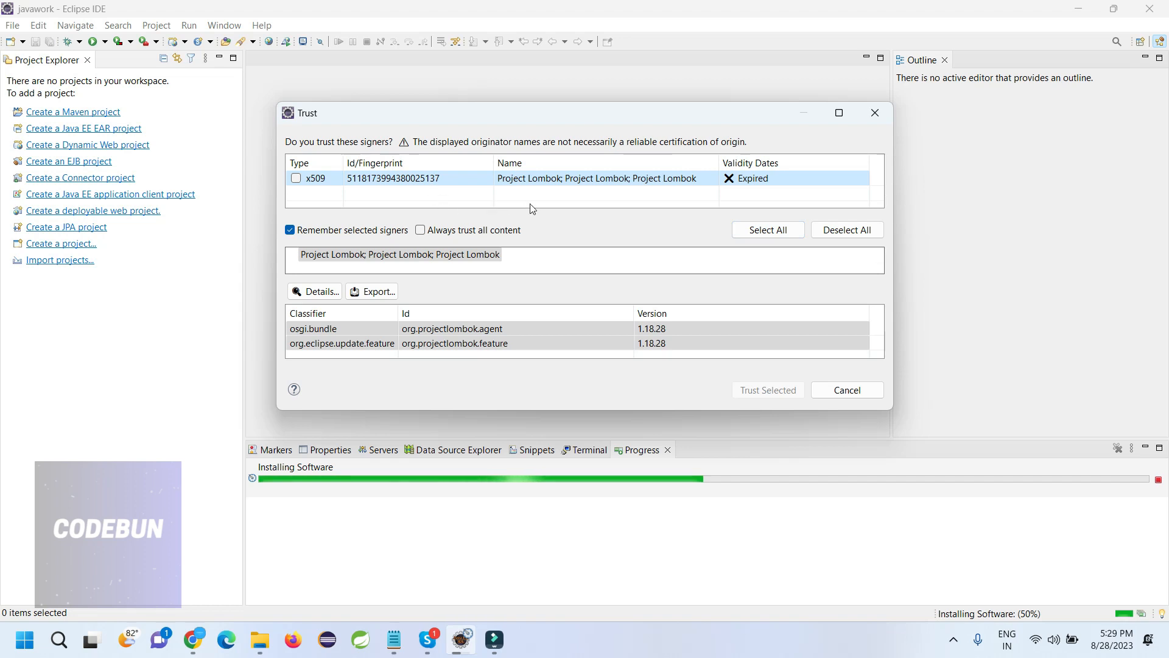
pyautogui.moveTo(429, 184)
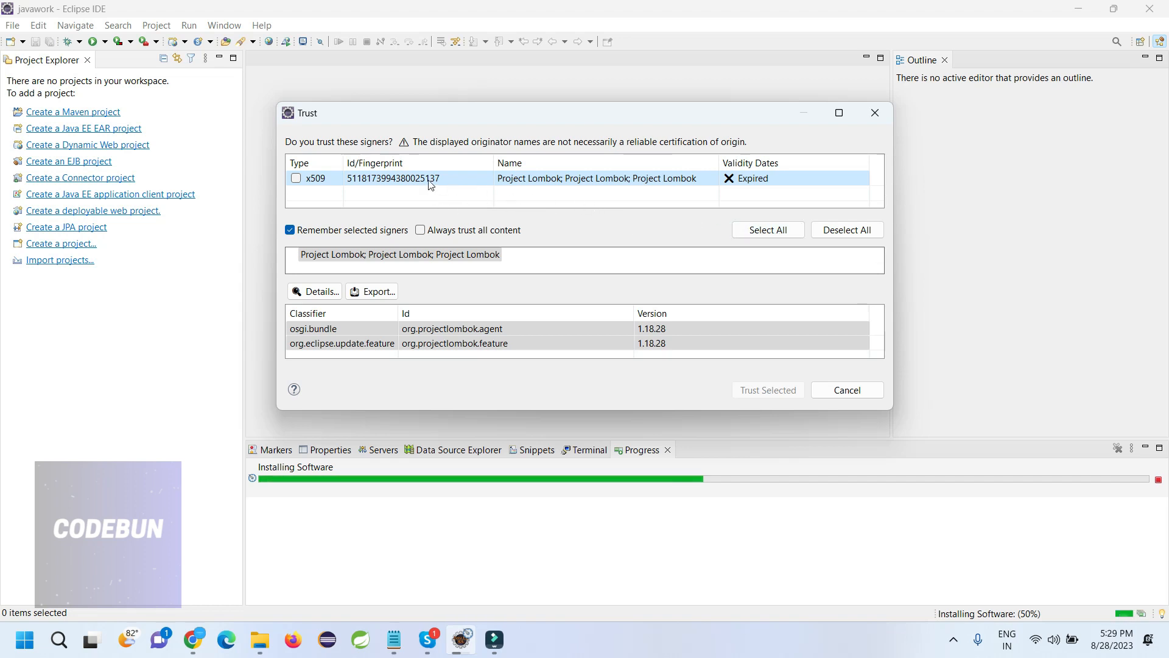
# Select and trust the Project Lombok signer
pyautogui.click(766, 229)
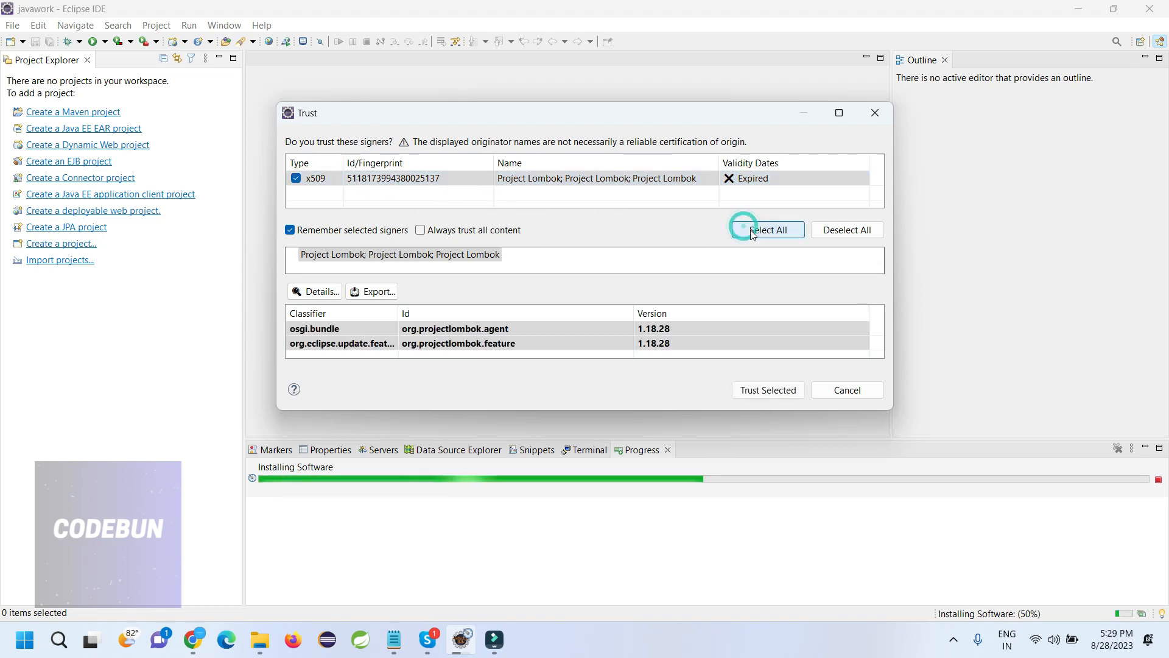
pyautogui.click(767, 390)
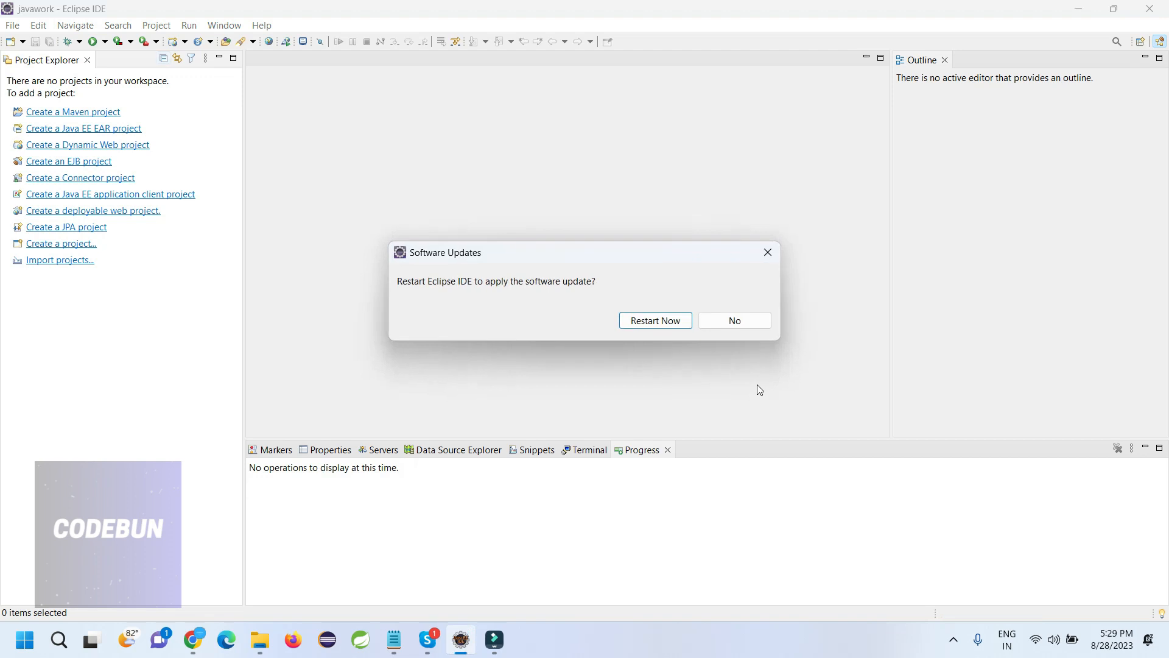
pyautogui.moveTo(655, 321)
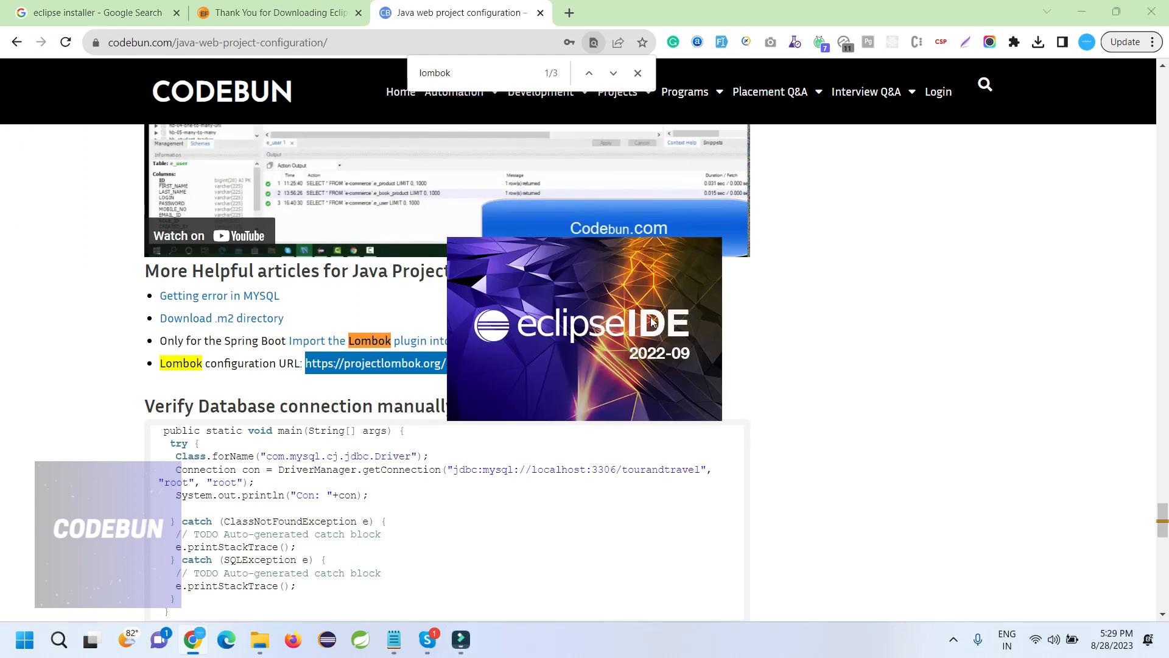
pyautogui.moveTo(738, 362)
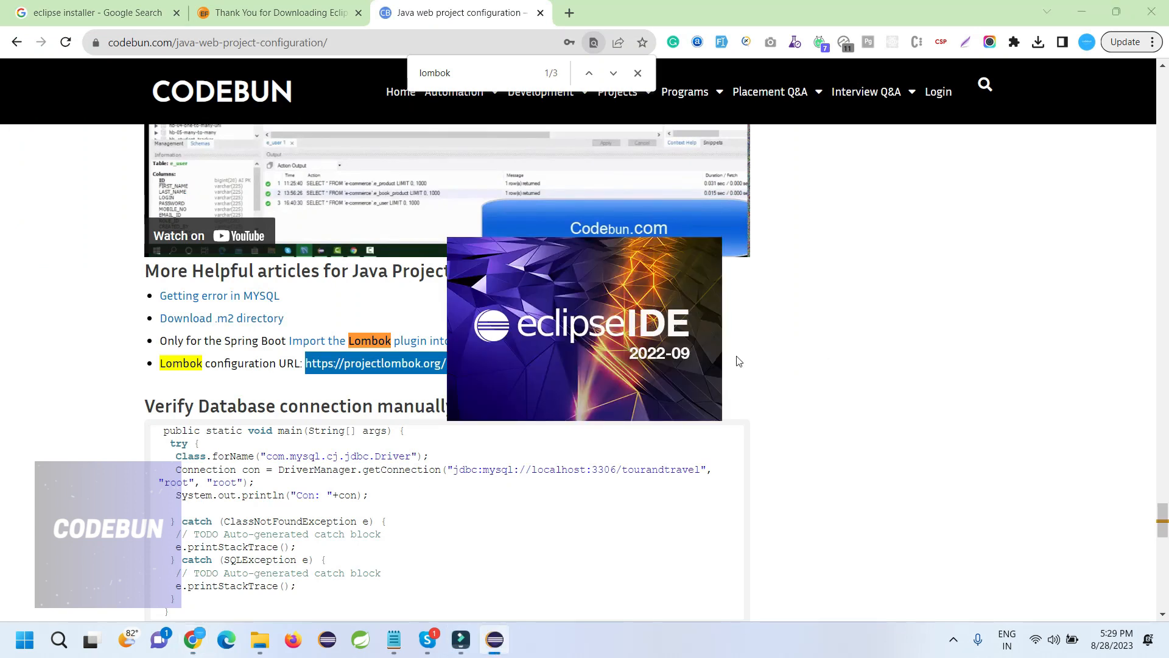